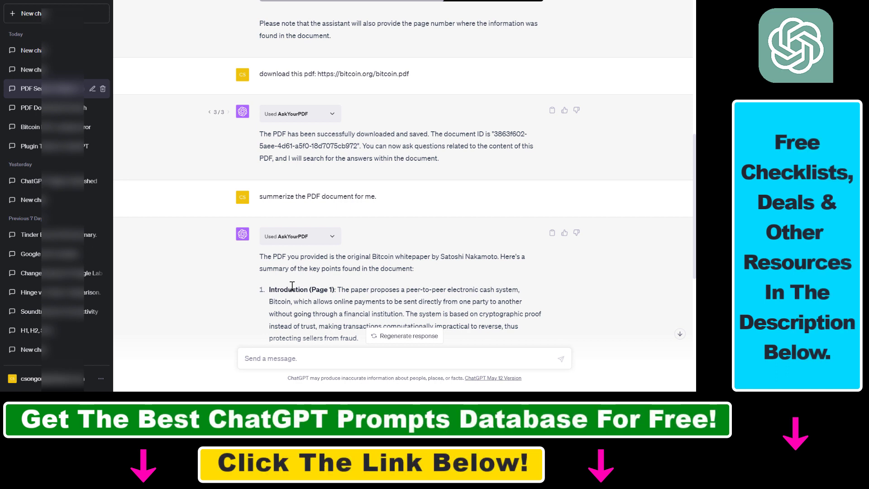
pyautogui.moveTo(220, 256)
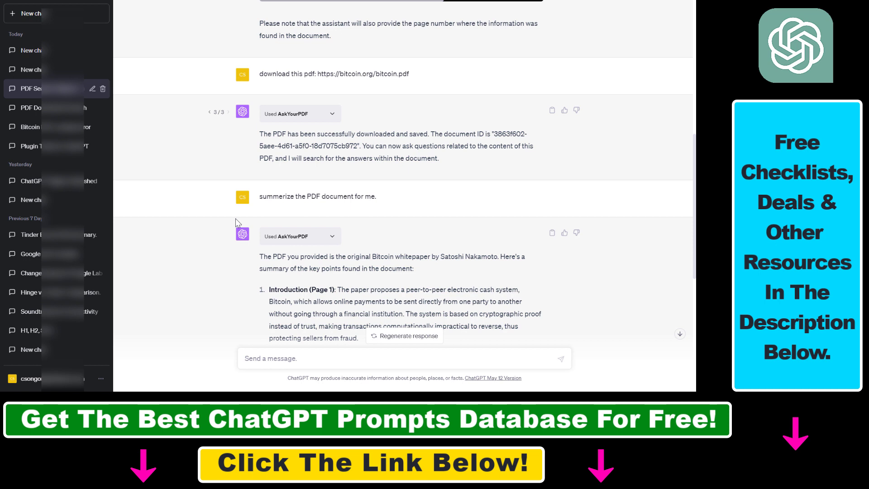
pyautogui.moveTo(298, 337)
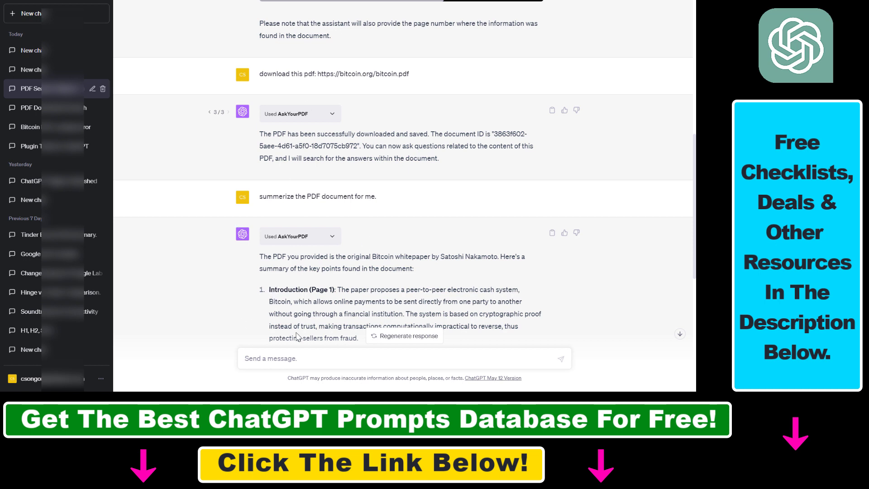
pyautogui.moveTo(264, 285)
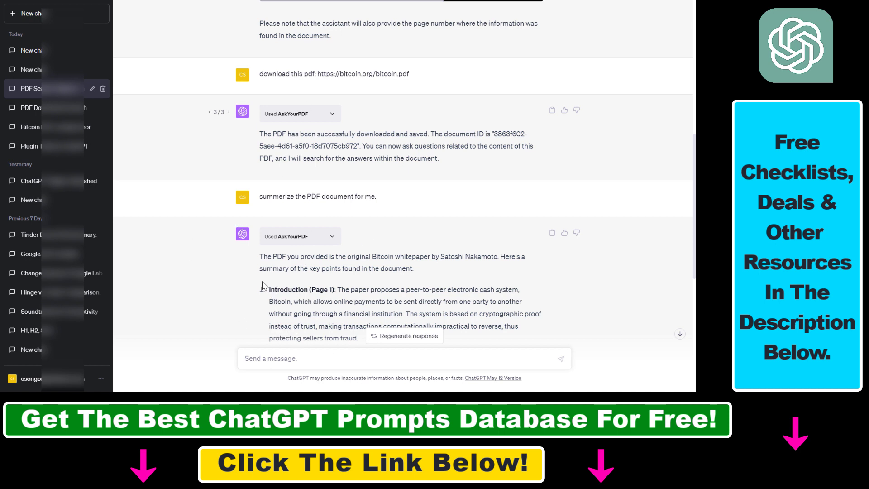
pyautogui.moveTo(247, 323)
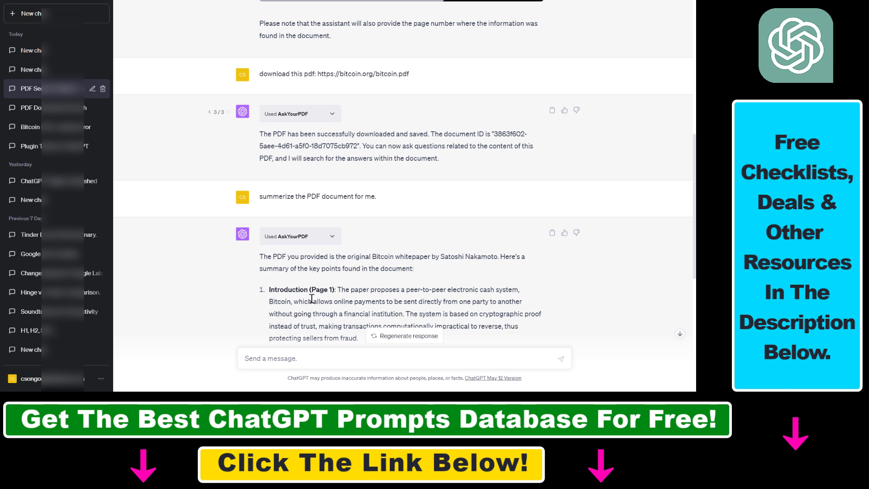
pyautogui.moveTo(202, 254)
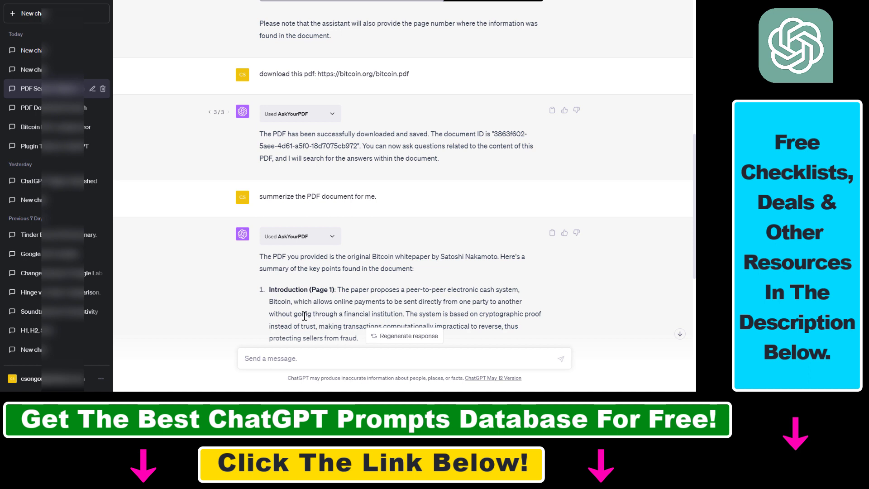
pyautogui.moveTo(339, 321)
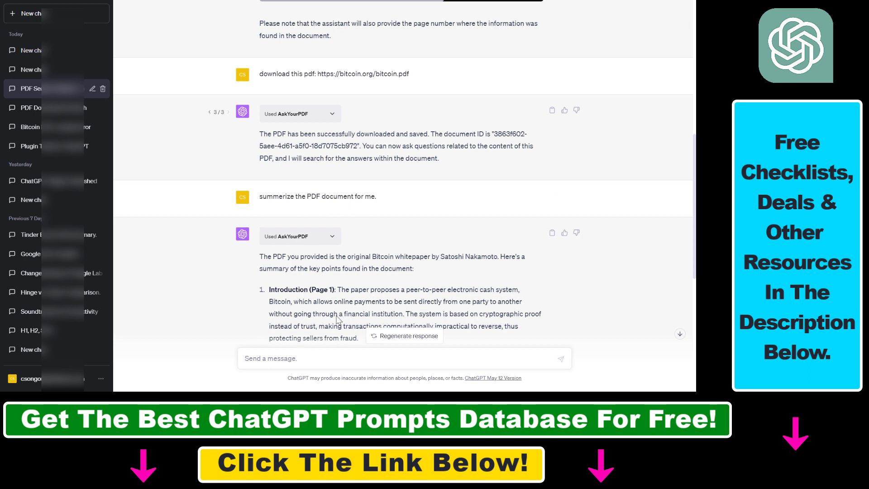
pyautogui.moveTo(250, 332)
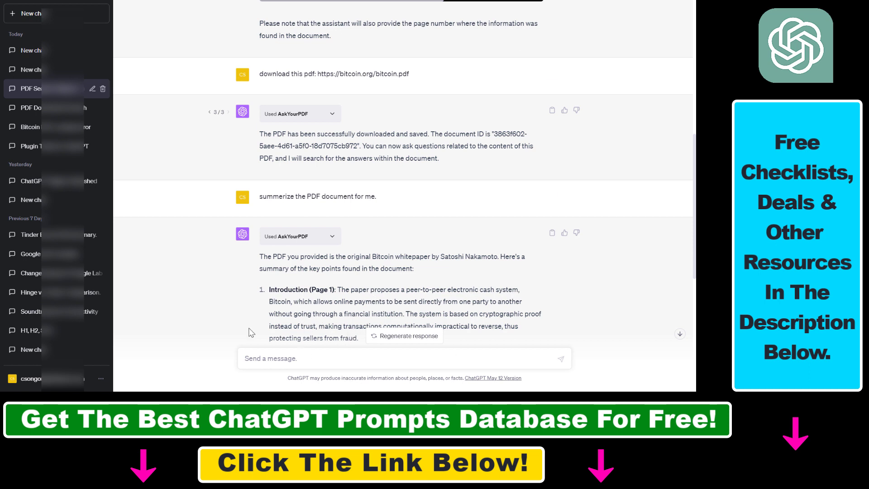
pyautogui.moveTo(351, 287)
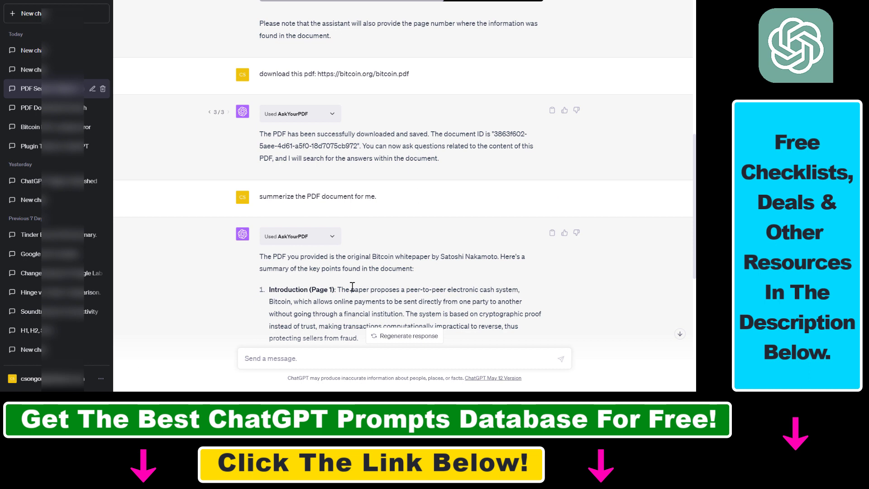
# - Check account settings, then start a new GPT-4 chat and show its enabled plugins
pyautogui.click(50, 379)
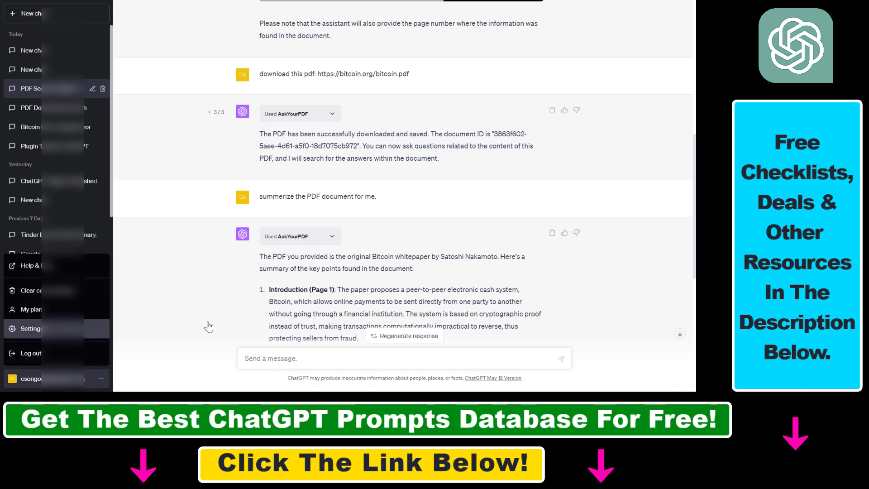
pyautogui.click(25, 328)
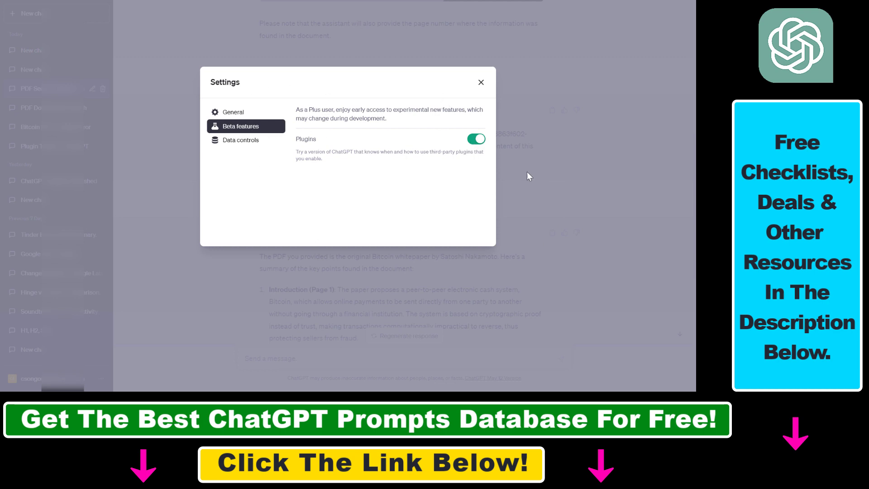
pyautogui.click(480, 81)
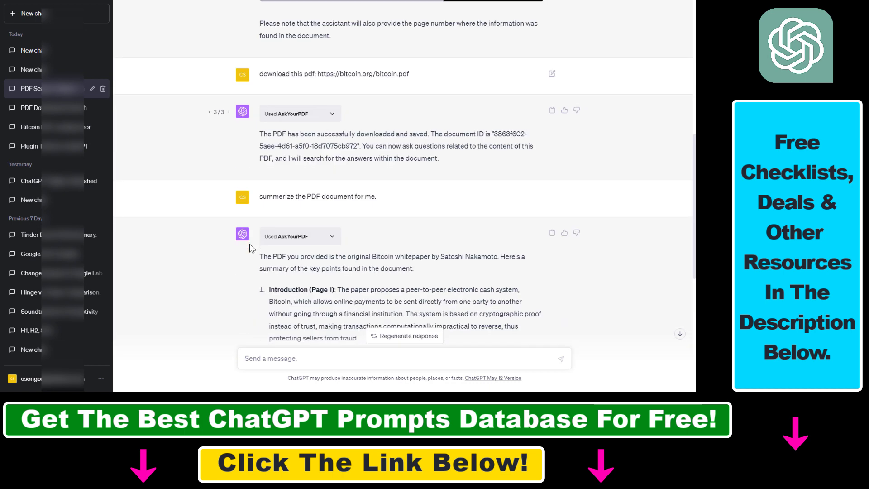
pyautogui.doubleClick(286, 236)
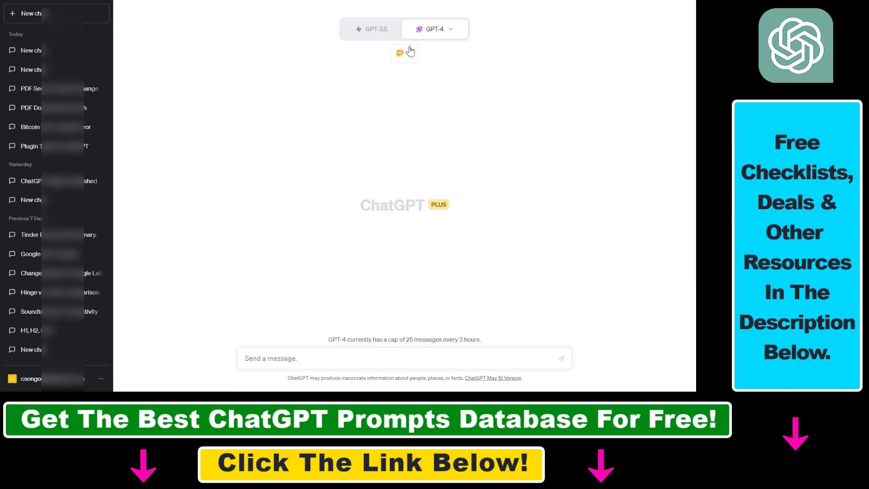
pyautogui.click(405, 53)
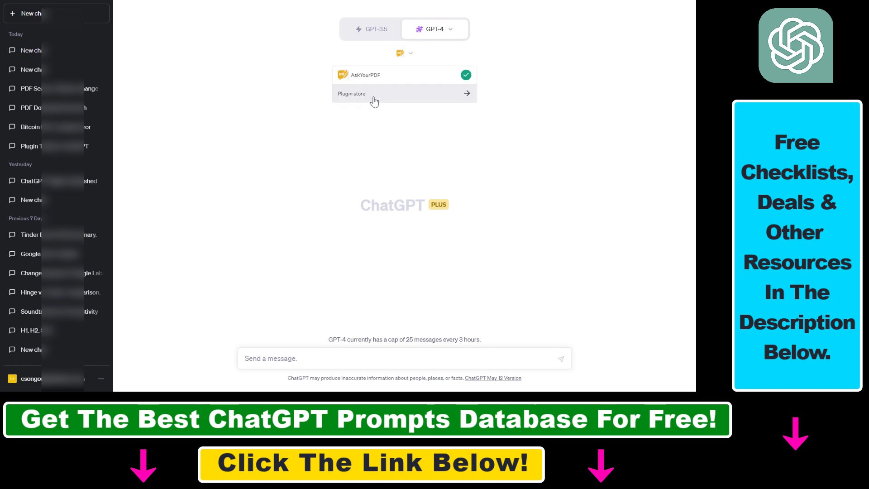
pyautogui.moveTo(371, 91)
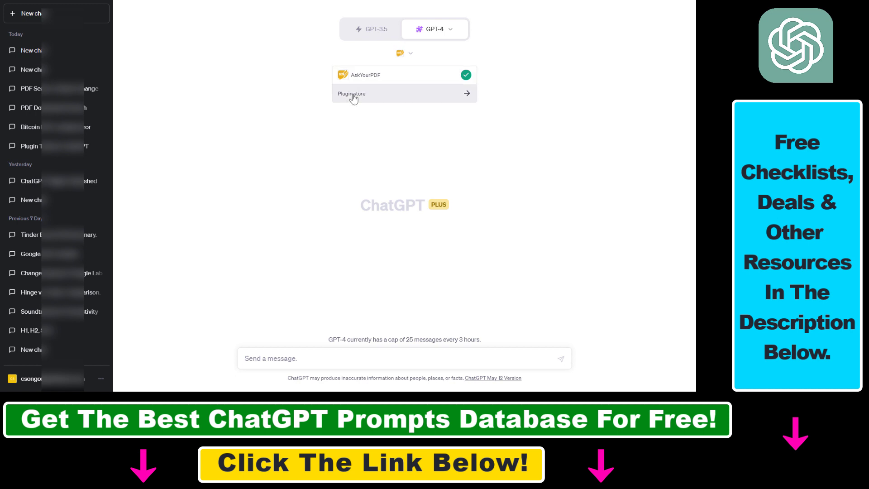
pyautogui.moveTo(366, 103)
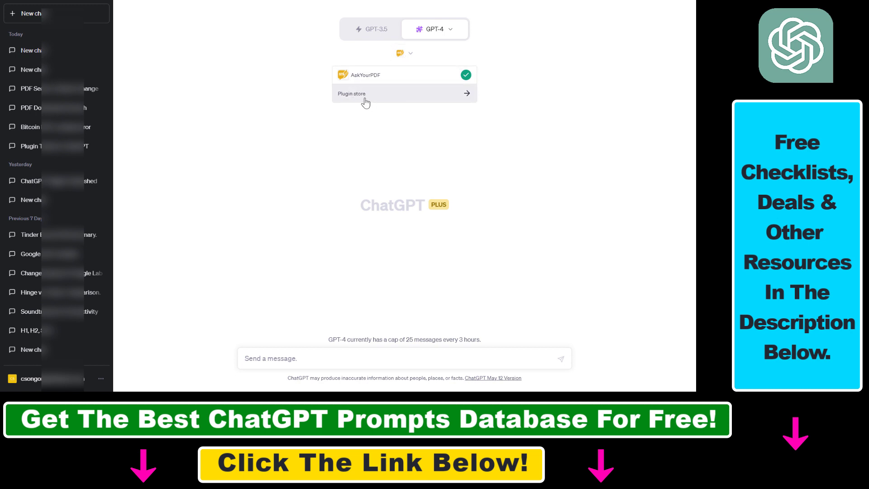
# - Browse the plugin store pages, noting ChatWithPDF, then close the store to the empty chat
pyautogui.click(365, 94)
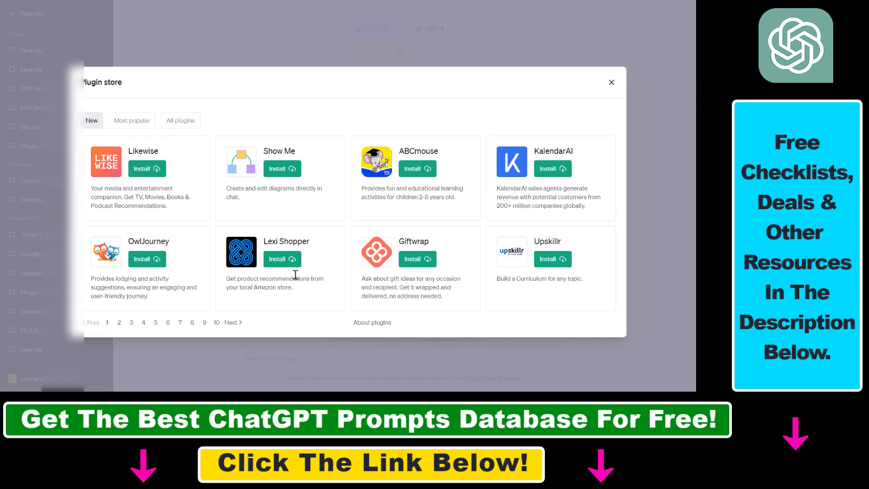
pyautogui.moveTo(351, 296)
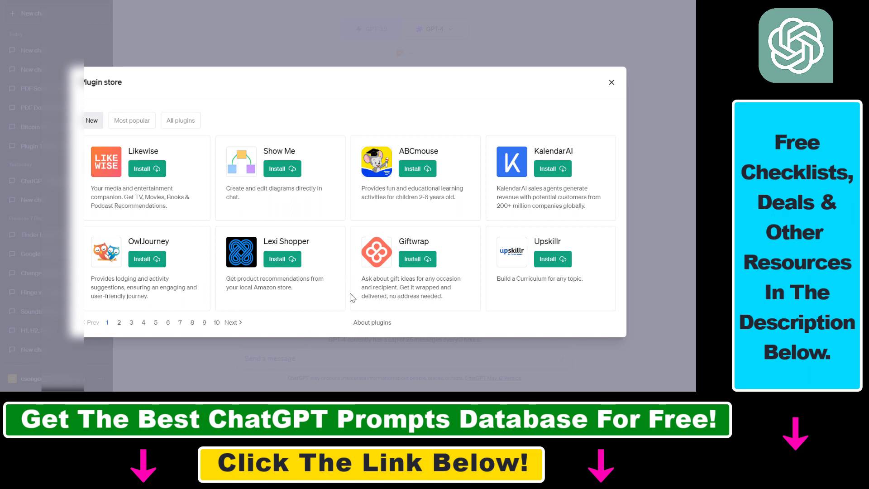
pyautogui.click(131, 322)
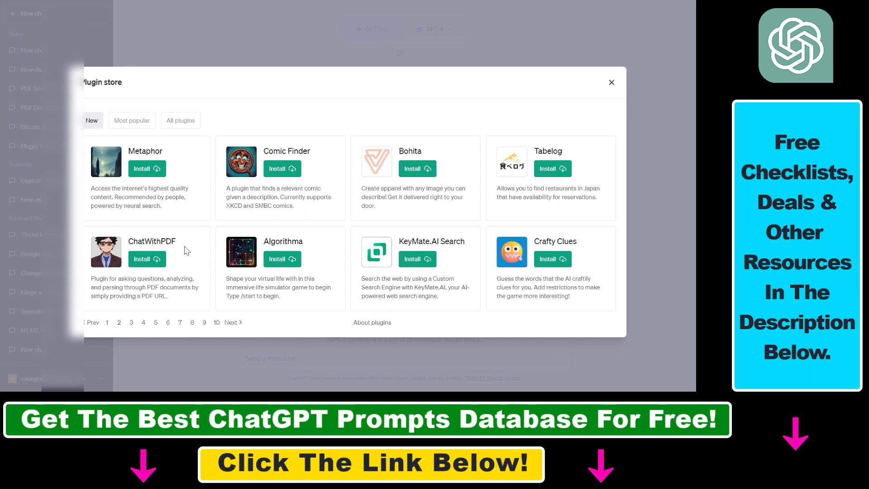
pyautogui.doubleClick(151, 241)
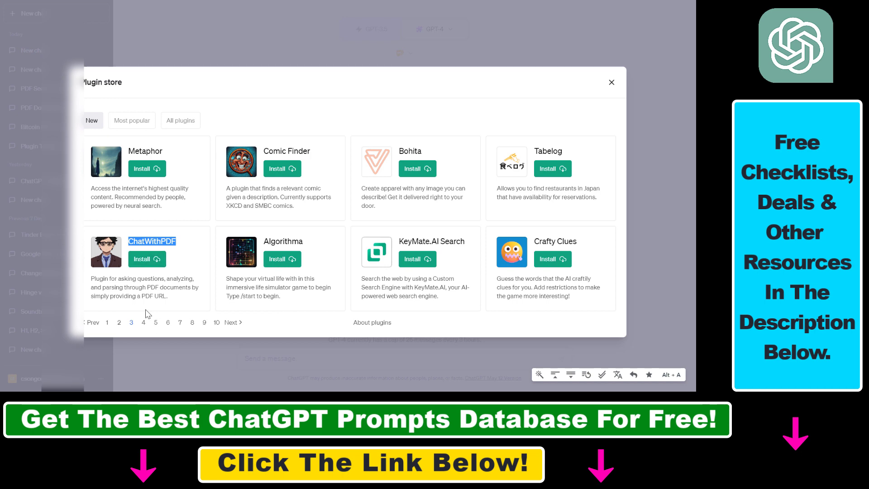
pyautogui.click(143, 322)
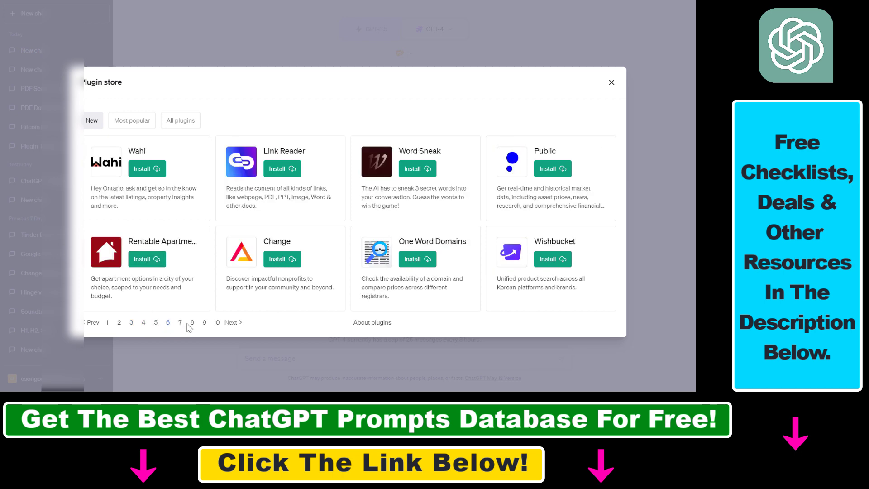
pyautogui.click(118, 321)
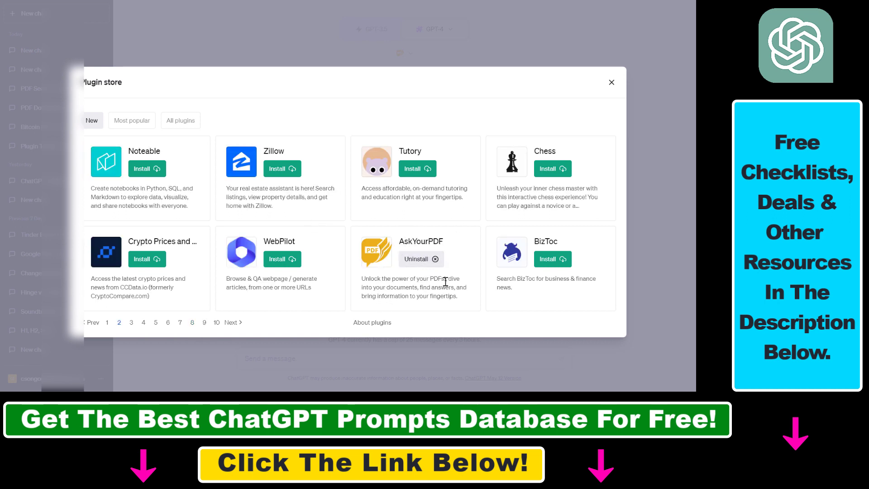
pyautogui.moveTo(469, 292)
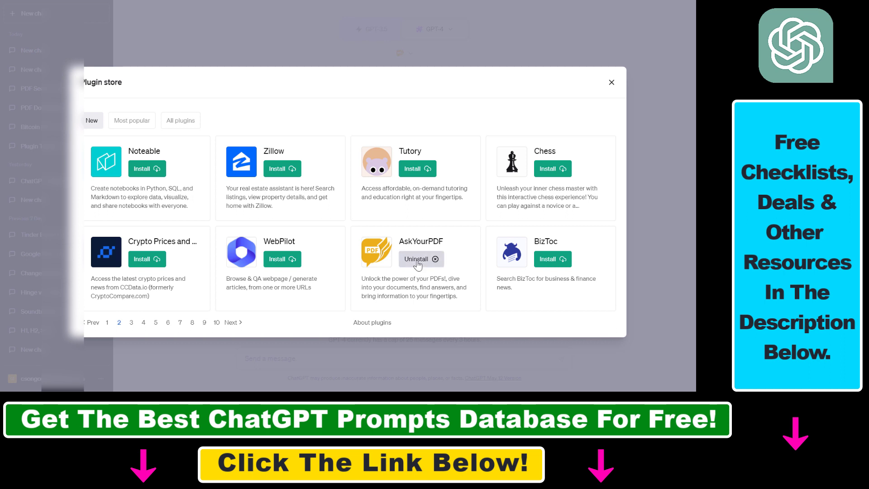
pyautogui.click(611, 82)
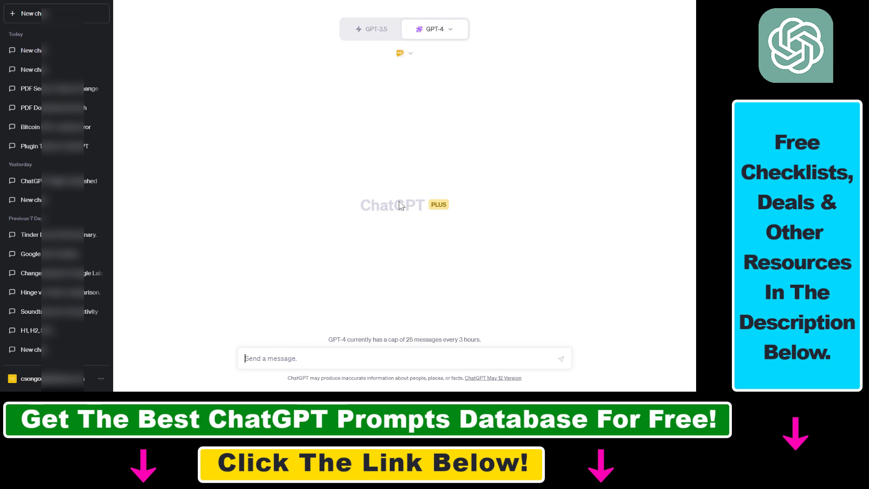
pyautogui.moveTo(393, 279)
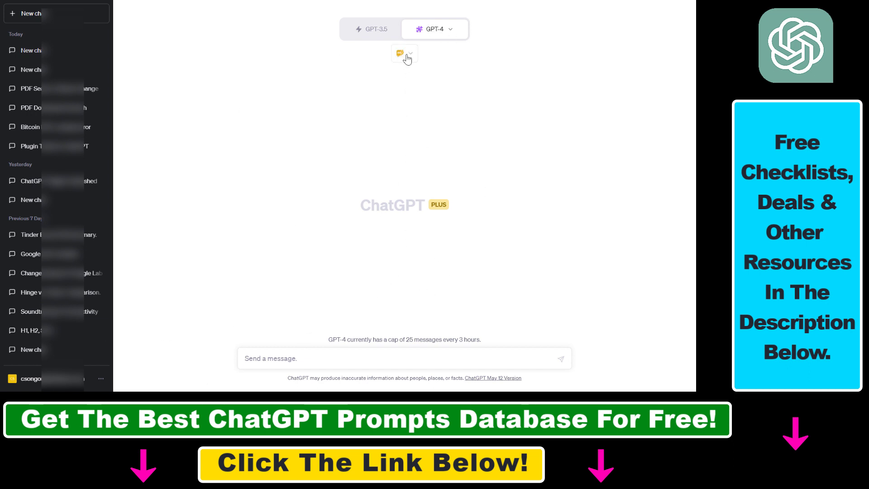
# - Confirm AskYourPDF is enabled and type 'how to use AskYourPDF ChatGPT Plugin?'
pyautogui.click(404, 53)
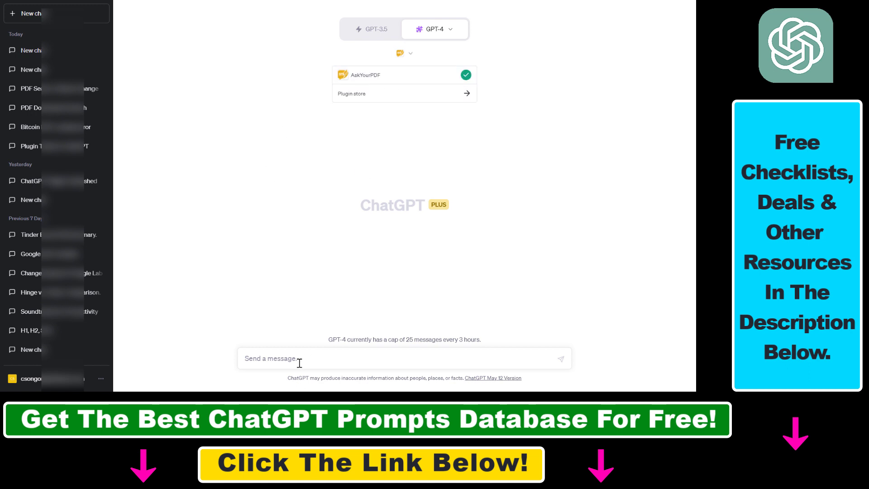
pyautogui.write('how to use AskYourPDF ChatGPT Plugin?')
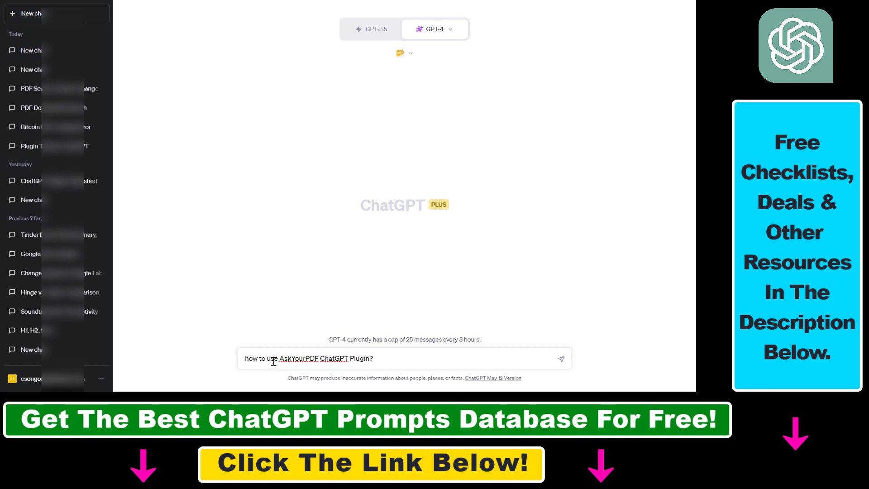
pyautogui.moveTo(549, 359)
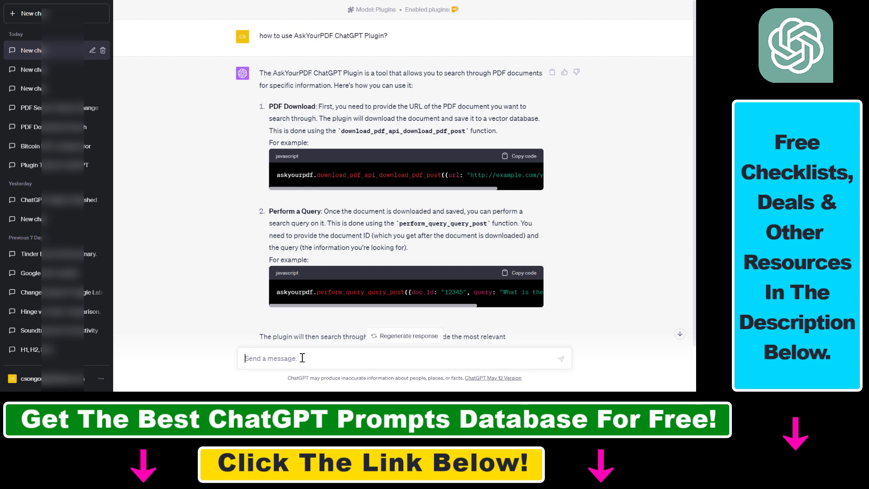
pyautogui.moveTo(202, 309)
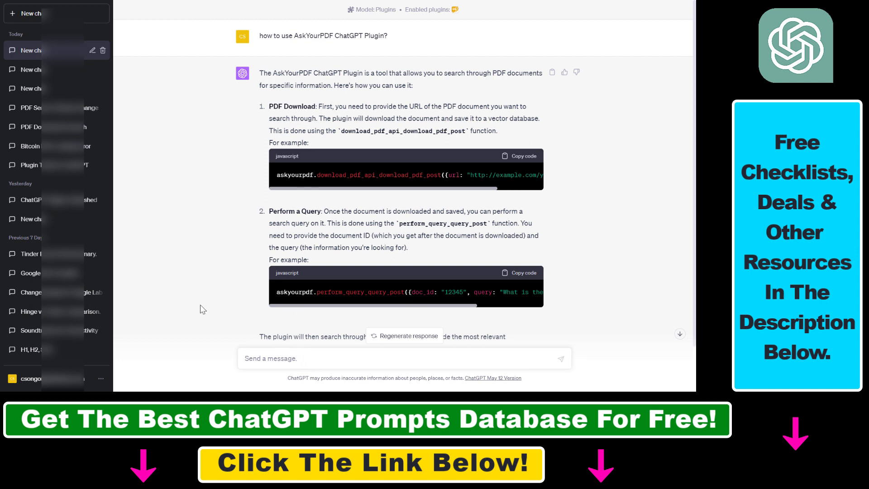
pyautogui.moveTo(262, 240)
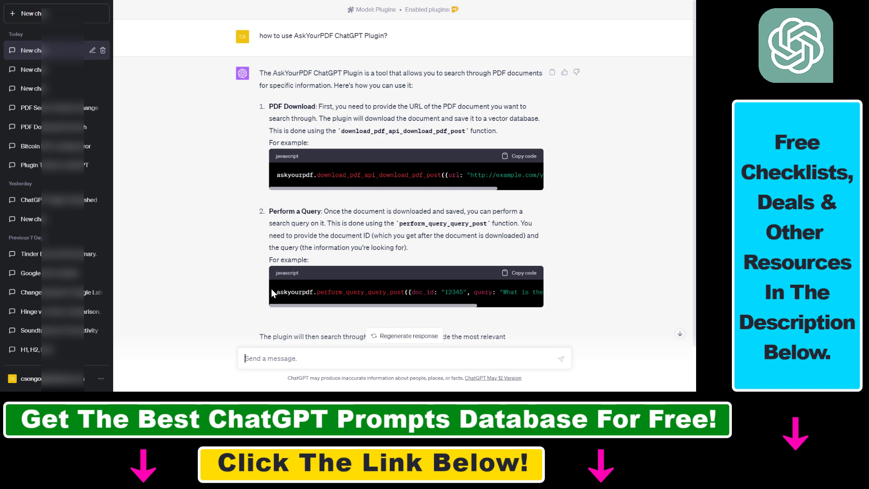
# - Type 'please download the PDF document:' and bring up the Bitcoin whitepaper at page one
pyautogui.write('please download the PDF document:')
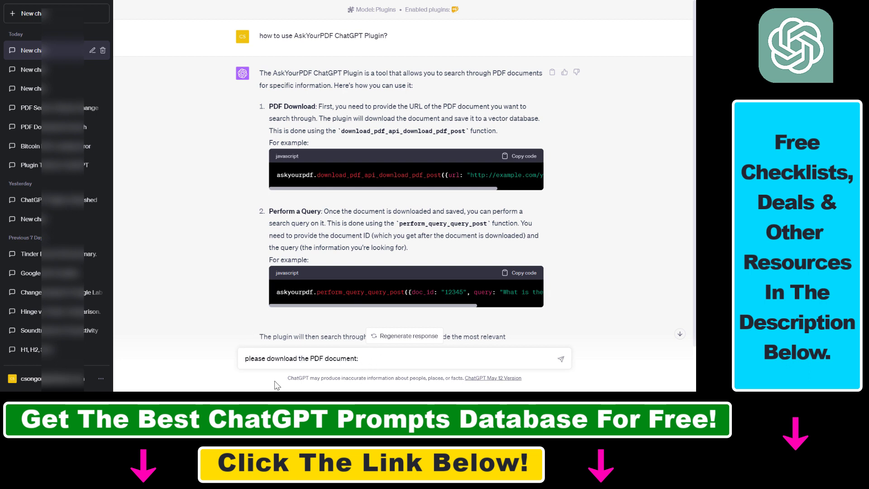
pyautogui.click(359, 358)
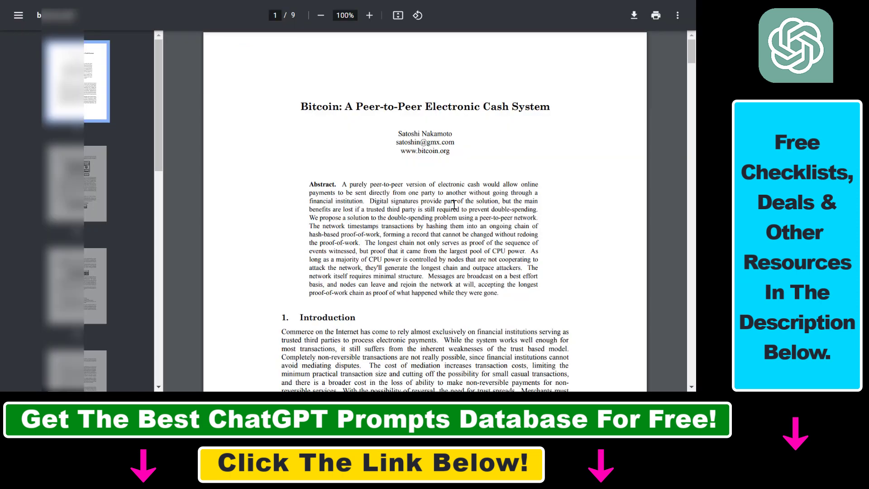
pyautogui.moveTo(659, 223)
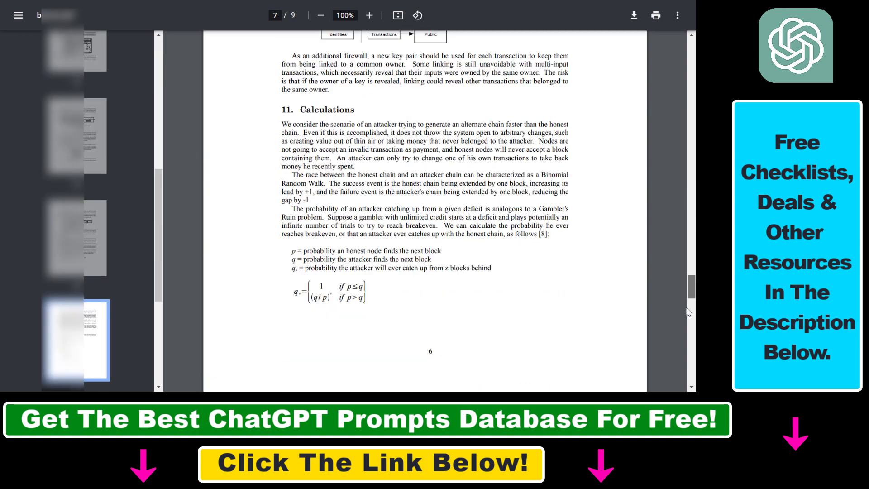
pyautogui.click(74, 82)
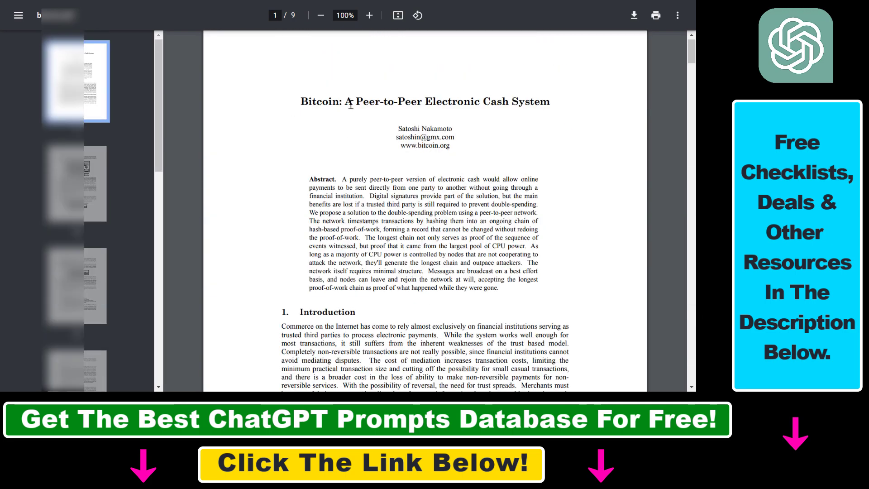
pyautogui.moveTo(440, 137)
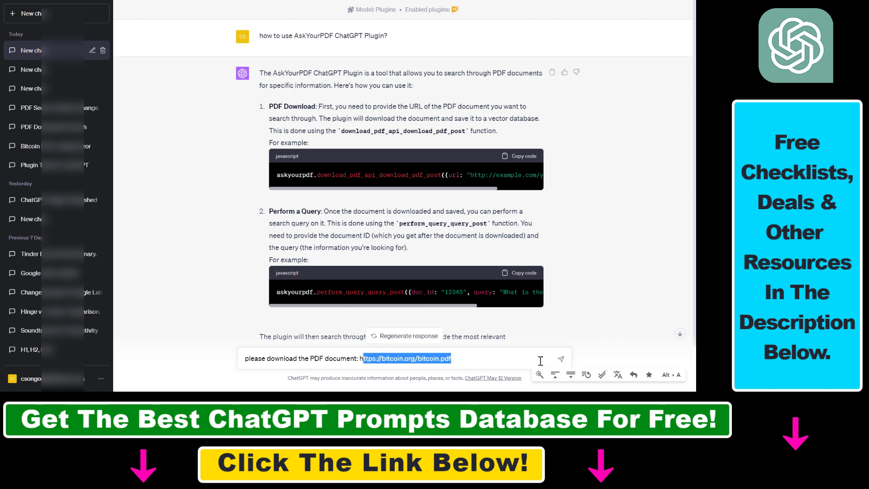
# - Send the whitepaper download request and highlight the bitcoin.org PDF link in it
pyautogui.click(560, 359)
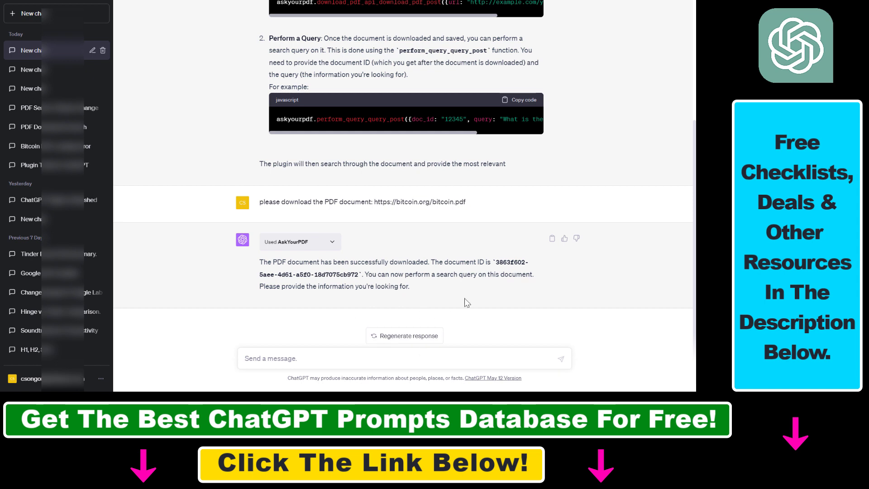
pyautogui.moveTo(324, 223)
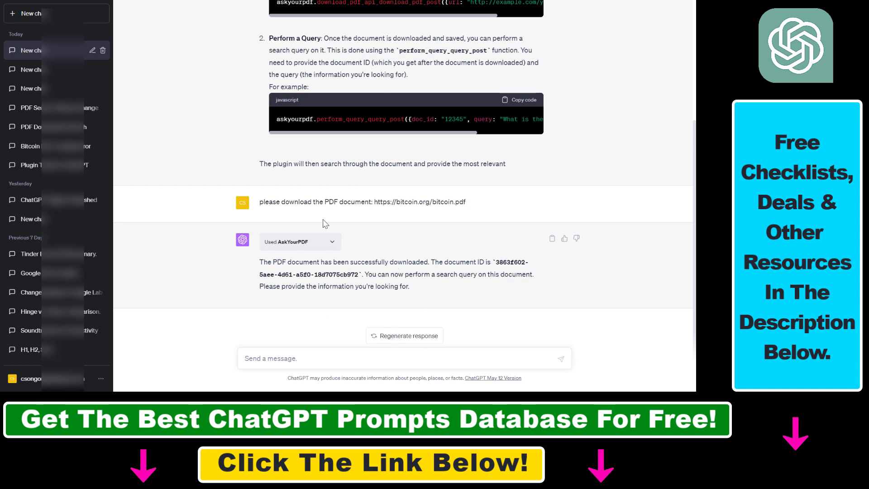
pyautogui.moveTo(263, 200); pyautogui.dragTo(456, 201)
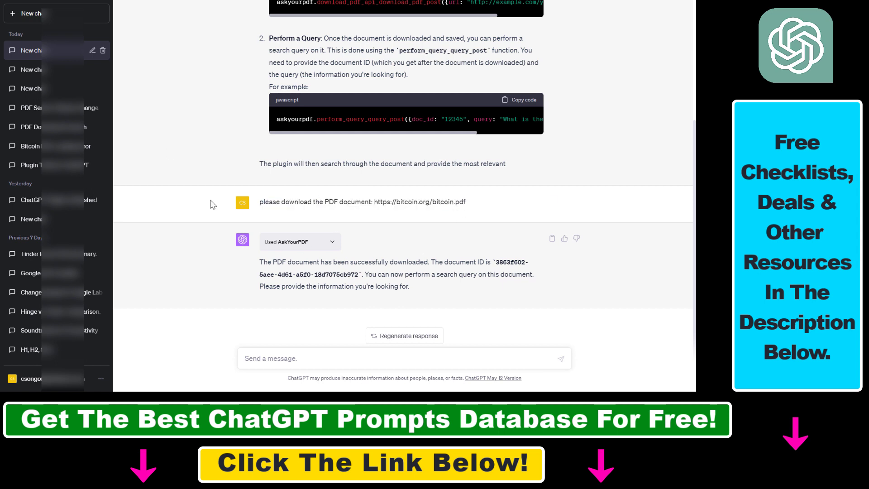
pyautogui.moveTo(379, 202); pyautogui.dragTo(466, 202)
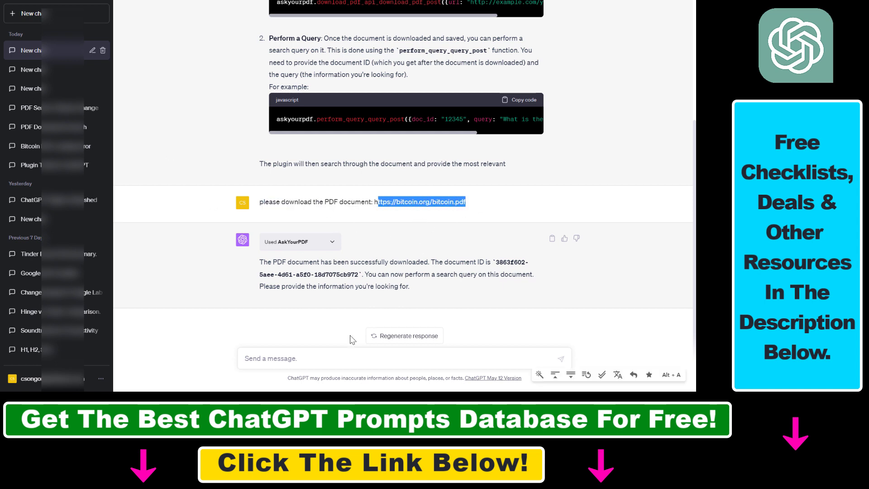
# - Ask for a PDF summary and highlight the Abstract and Privacy points in the reply
pyautogui.write('summarize p')
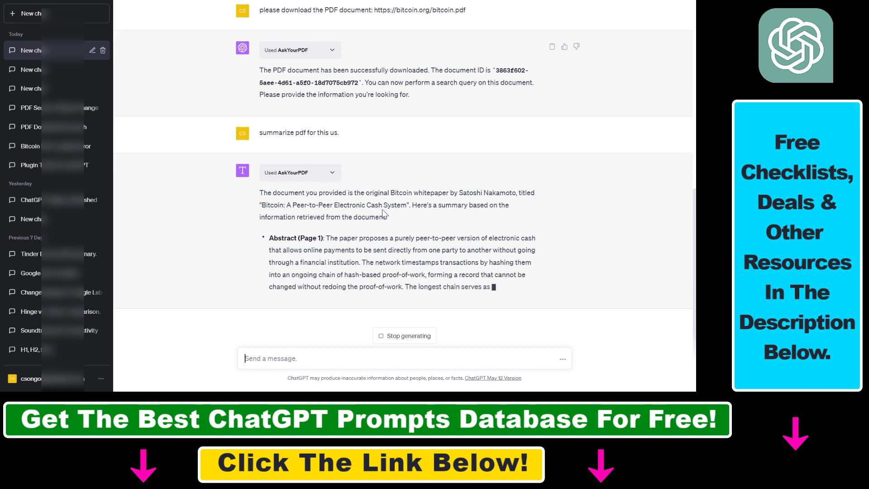
pyautogui.moveTo(268, 225); pyautogui.dragTo(377, 286)
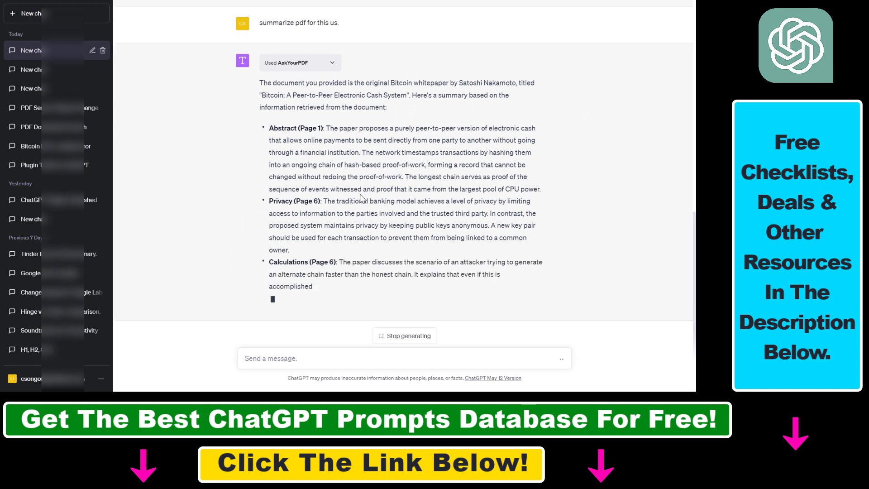
pyautogui.moveTo(346, 165); pyautogui.dragTo(446, 213)
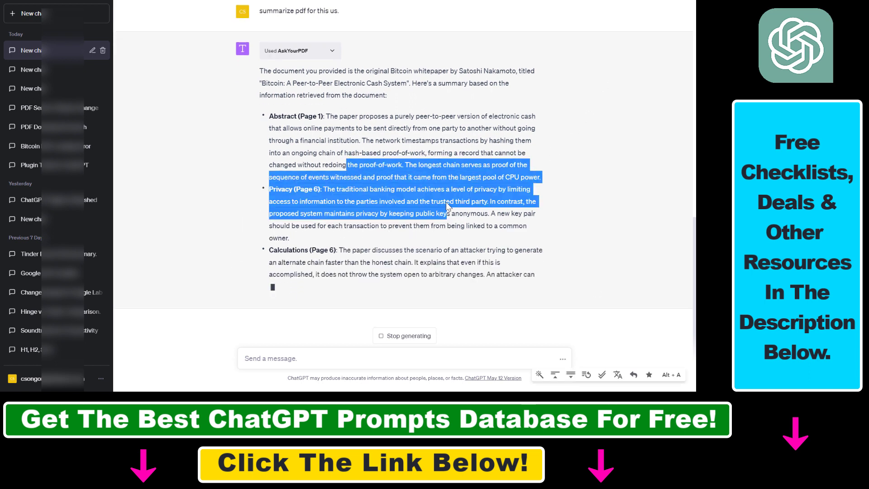